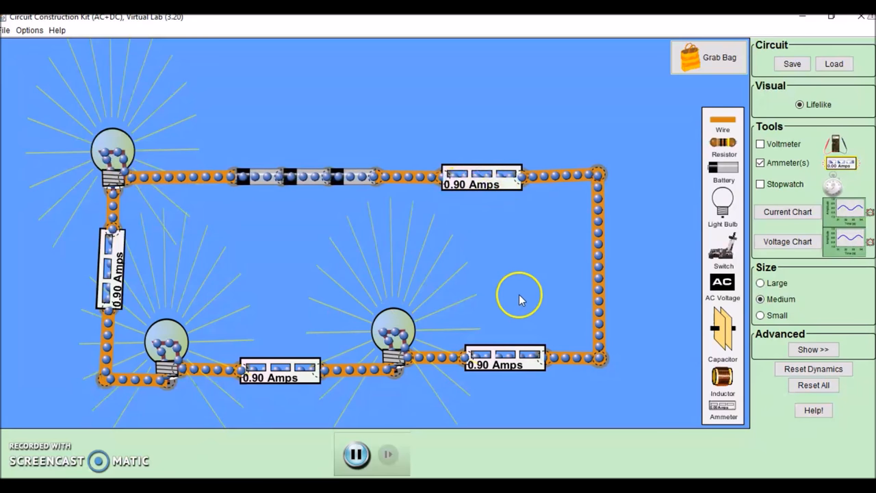
{"action": "mouse_move", "coordinate": [274, 383]}
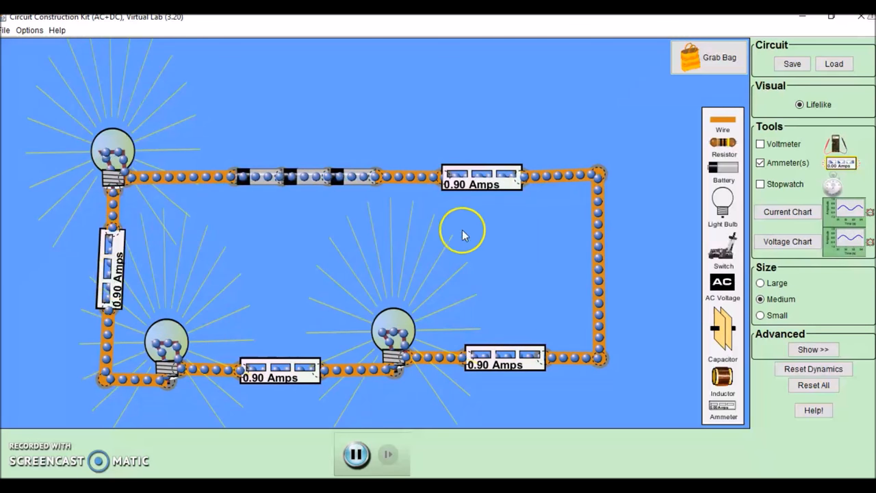
{"action": "mouse_move", "coordinate": [770, 142]}
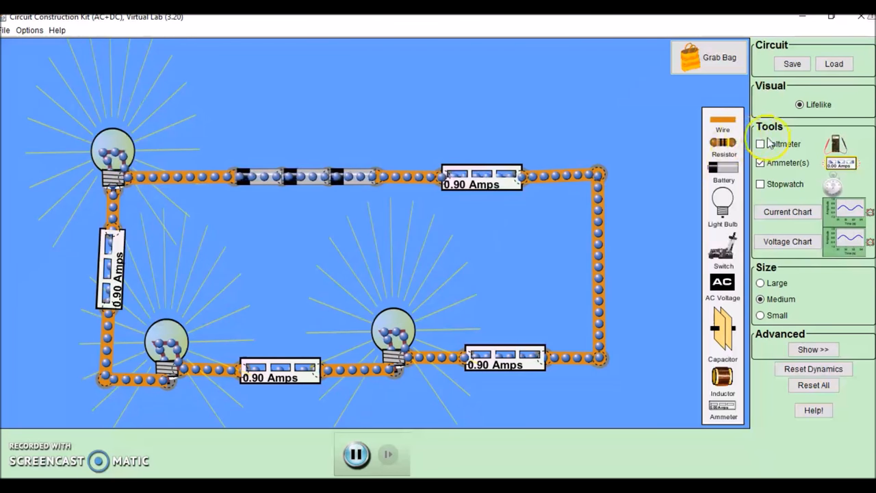
Step: Add a voltmeter, probe across the battery to read about 27 V, and lower the meter
{"action": "left_click", "coordinate": [760, 143]}
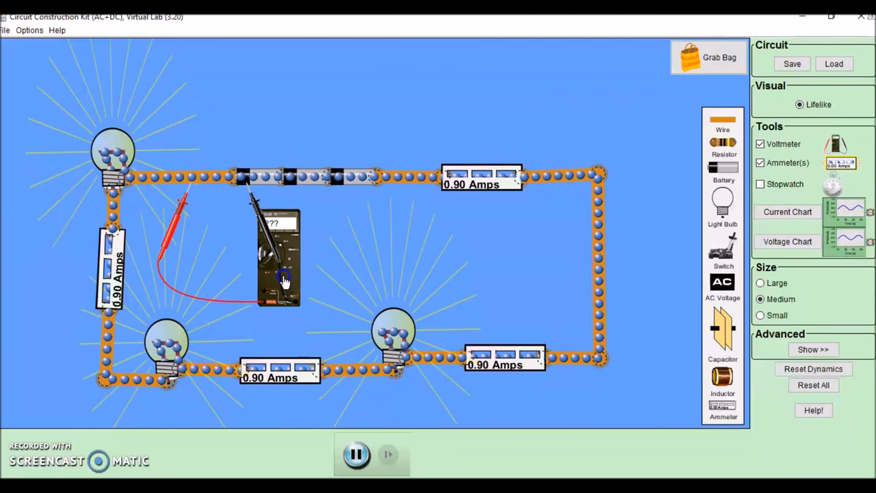
{"action": "left_click_drag", "start_coordinate": [284, 280], "coordinate": [404, 202]}
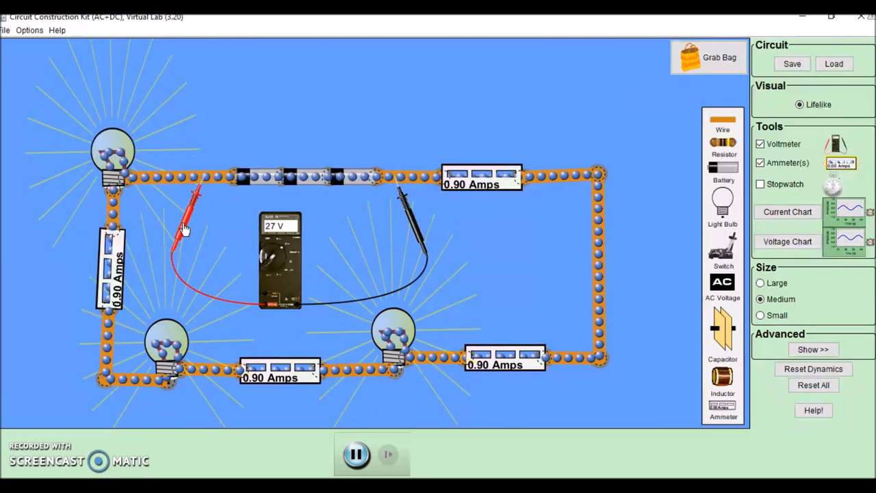
{"action": "left_click_drag", "start_coordinate": [280, 260], "coordinate": [359, 342]}
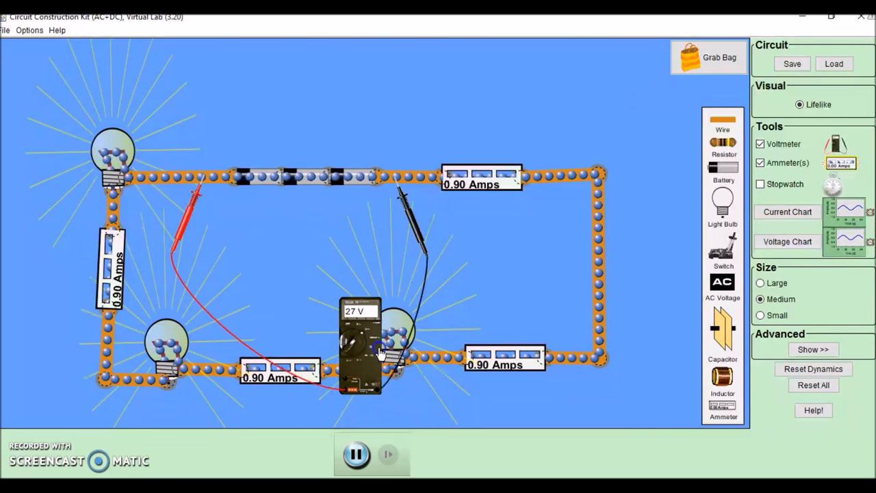
{"action": "left_click_drag", "start_coordinate": [359, 342], "coordinate": [428, 400]}
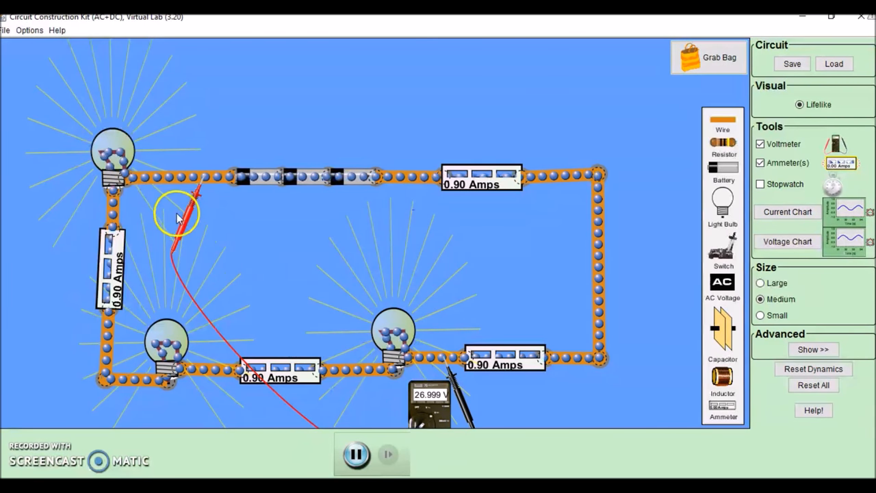
Step: Move the voltmeter probes across the top-left bulb for a 9.0 V reading, meter centred
{"action": "left_click_drag", "start_coordinate": [178, 212], "coordinate": [336, 401]}
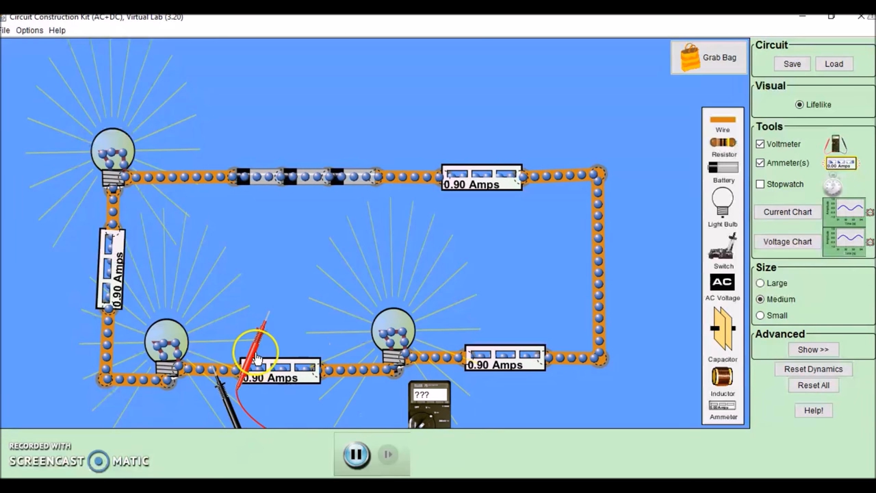
{"action": "left_click_drag", "start_coordinate": [257, 343], "coordinate": [119, 414]}
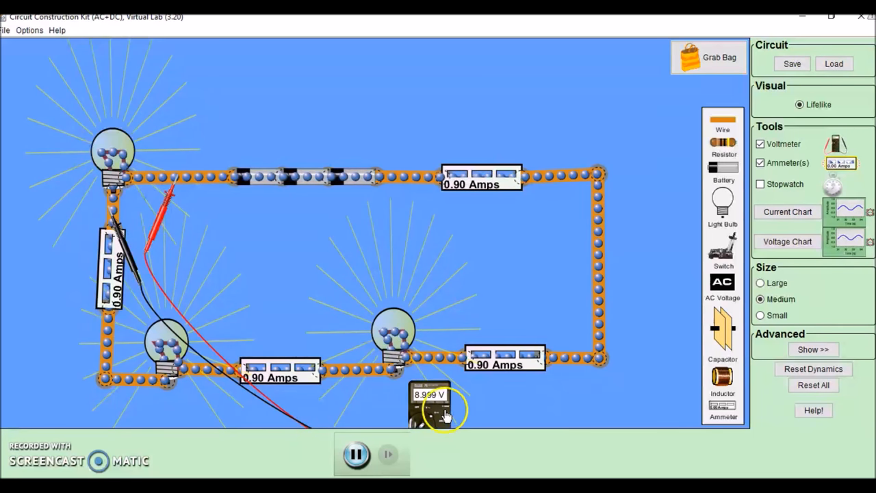
{"action": "left_click_drag", "start_coordinate": [430, 404], "coordinate": [265, 274]}
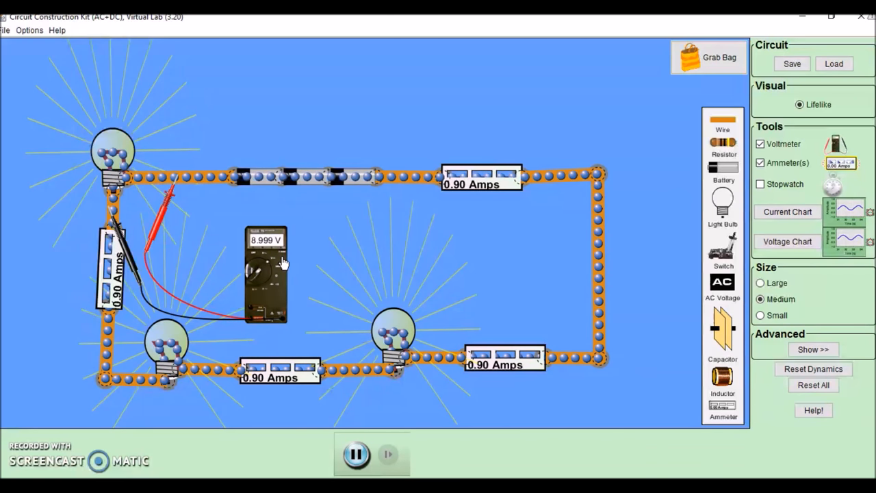
{"action": "mouse_move", "coordinate": [161, 216]}
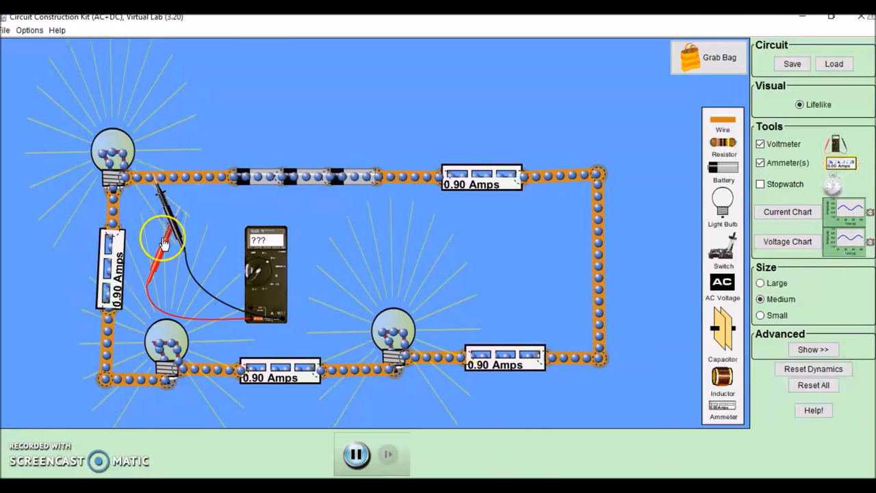
Step: Reverse the probes on the top-left bulb (−9 V), then re-probe the battery for 27 V
{"action": "left_click_drag", "start_coordinate": [164, 240], "coordinate": [99, 247]}
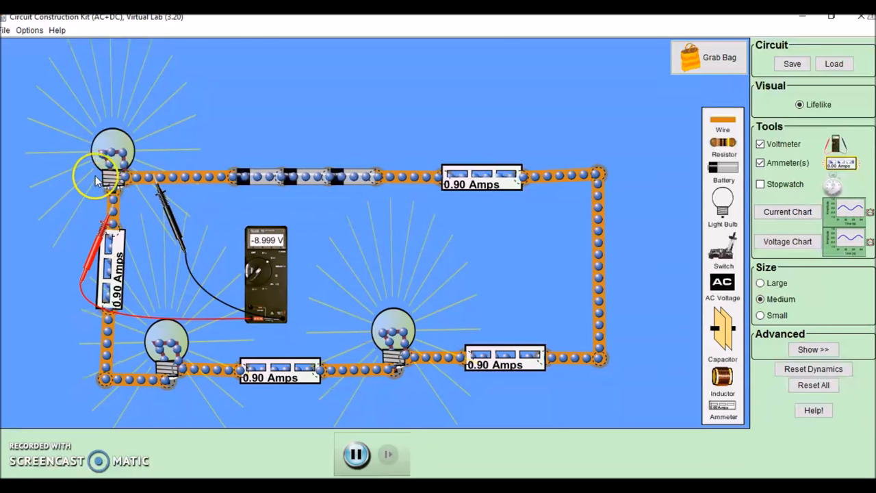
{"action": "mouse_move", "coordinate": [151, 185]}
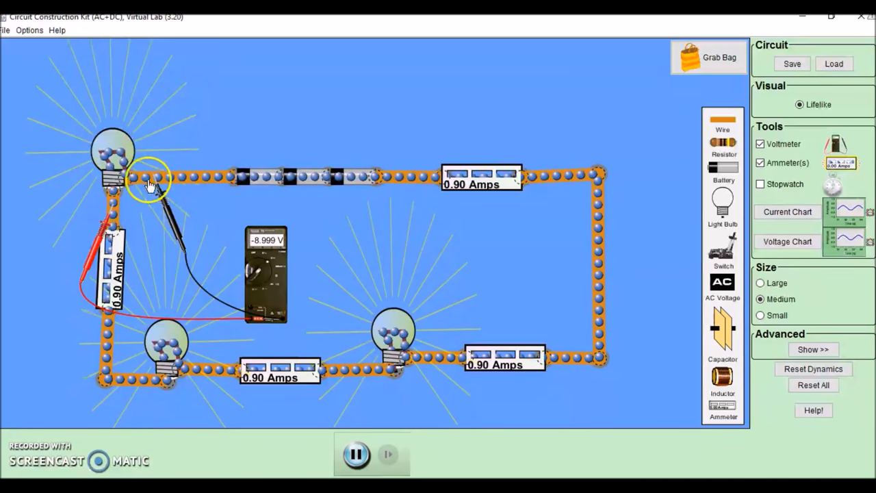
{"action": "mouse_move", "coordinate": [184, 210]}
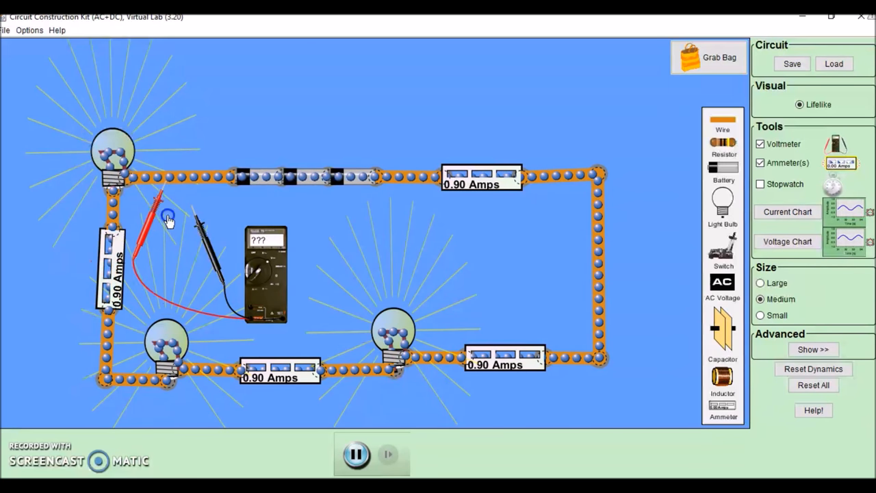
{"action": "left_click_drag", "start_coordinate": [168, 215], "coordinate": [390, 209]}
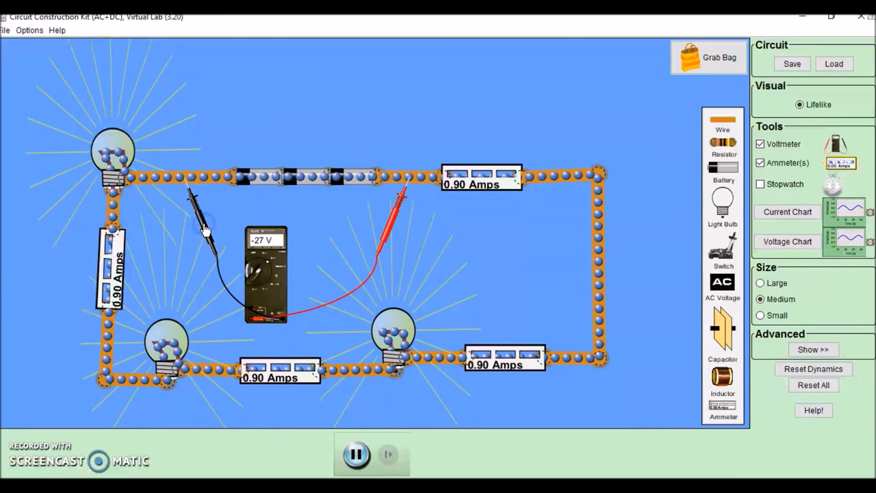
{"action": "left_click_drag", "start_coordinate": [208, 226], "coordinate": [441, 222]}
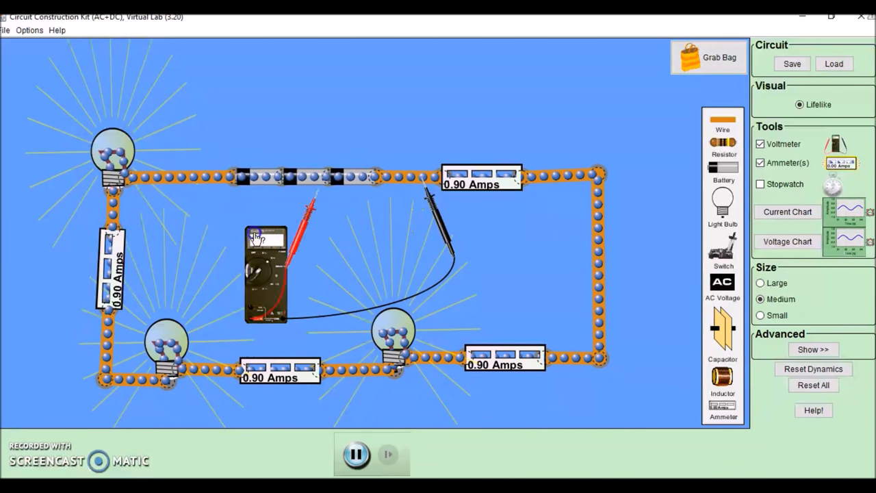
{"action": "left_click_drag", "start_coordinate": [311, 198], "coordinate": [181, 219]}
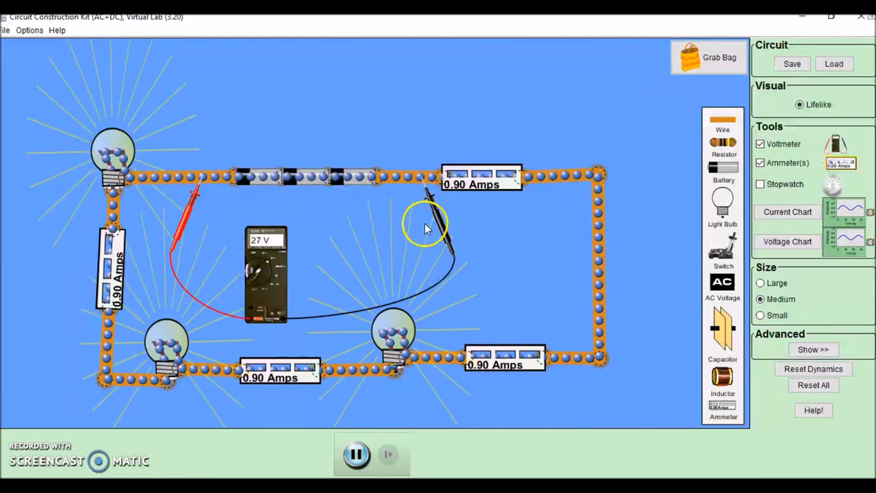
Step: Span the bottom-left and bottom-middle bulbs with the probes to read about 18 V
{"action": "left_click_drag", "start_coordinate": [428, 226], "coordinate": [465, 369]}
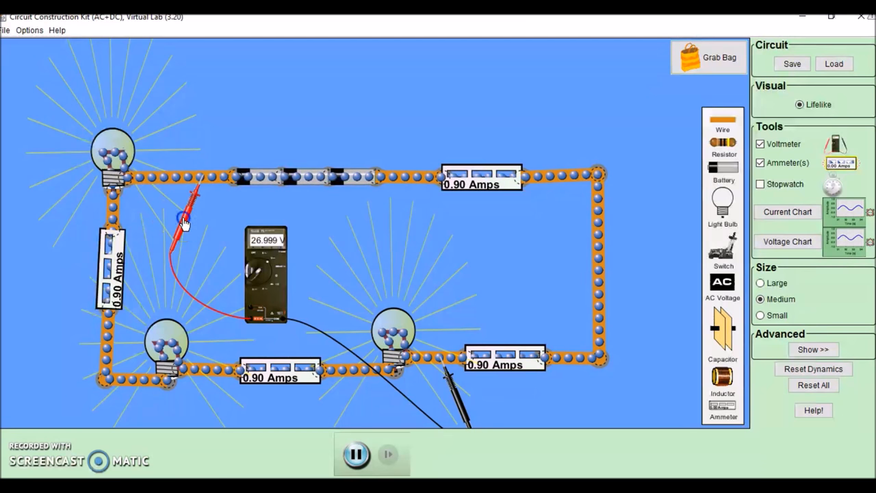
{"action": "left_click_drag", "start_coordinate": [184, 212], "coordinate": [123, 414]}
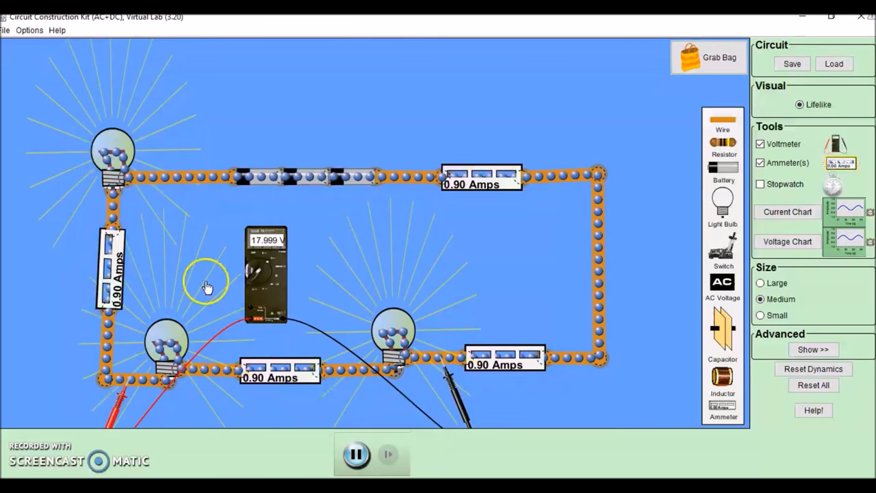
{"action": "mouse_move", "coordinate": [265, 248]}
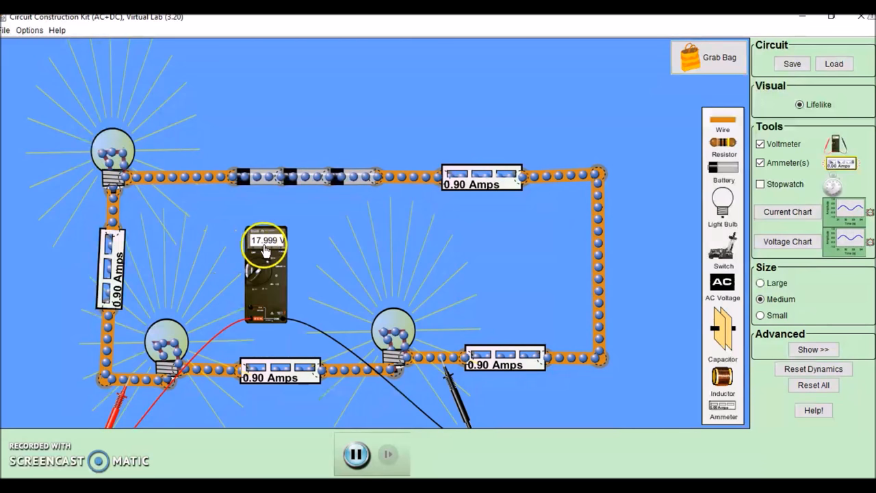
{"action": "mouse_move", "coordinate": [338, 248]}
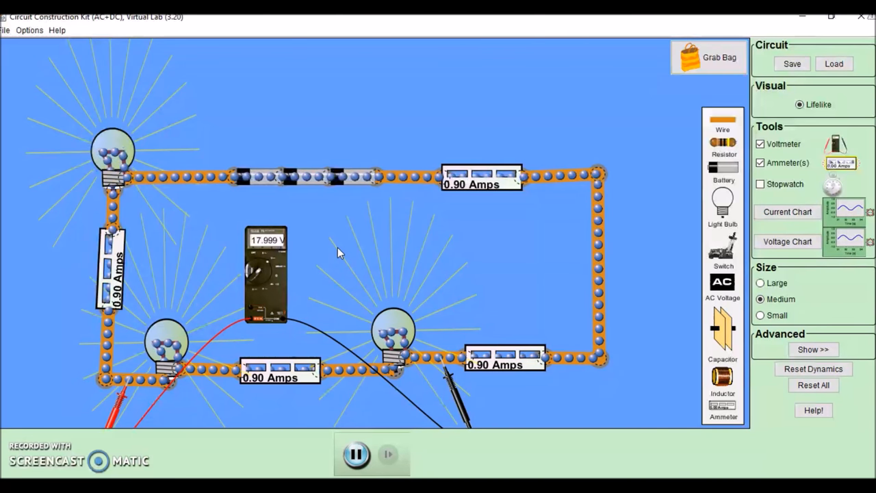
{"action": "mouse_move", "coordinate": [668, 165]}
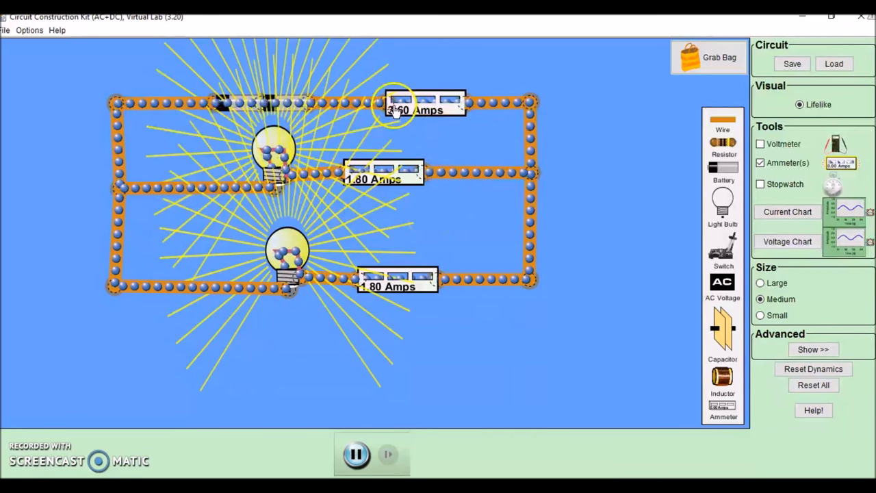
Step: Finish the two-bulb parallel circuit showing 1.80 A per branch and 3.60 A total
{"action": "left_click", "coordinate": [407, 279]}
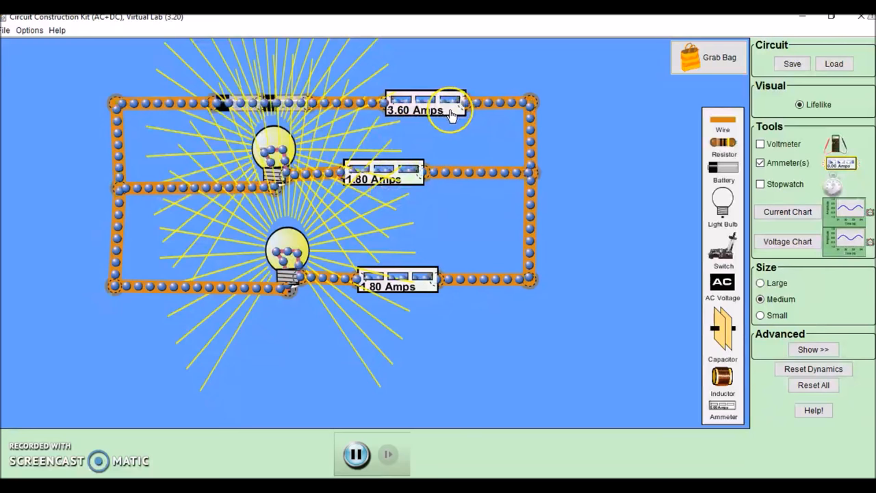
{"action": "mouse_move", "coordinate": [427, 376]}
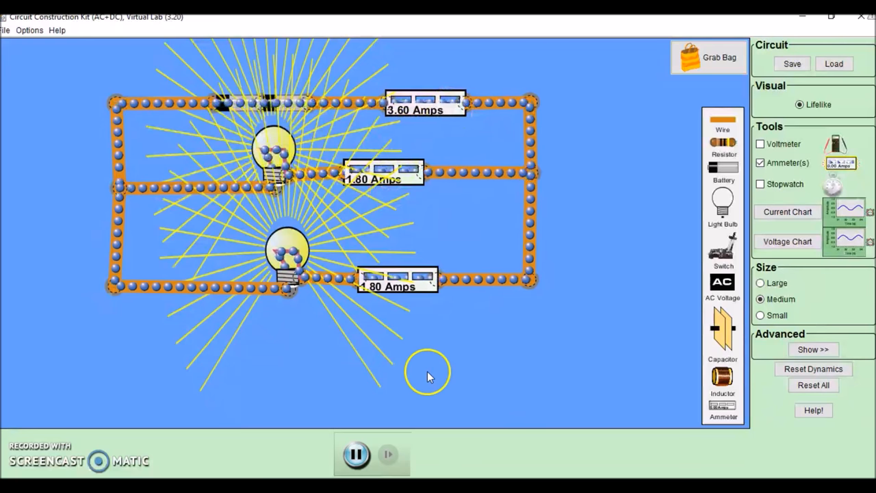
{"action": "mouse_move", "coordinate": [723, 120]}
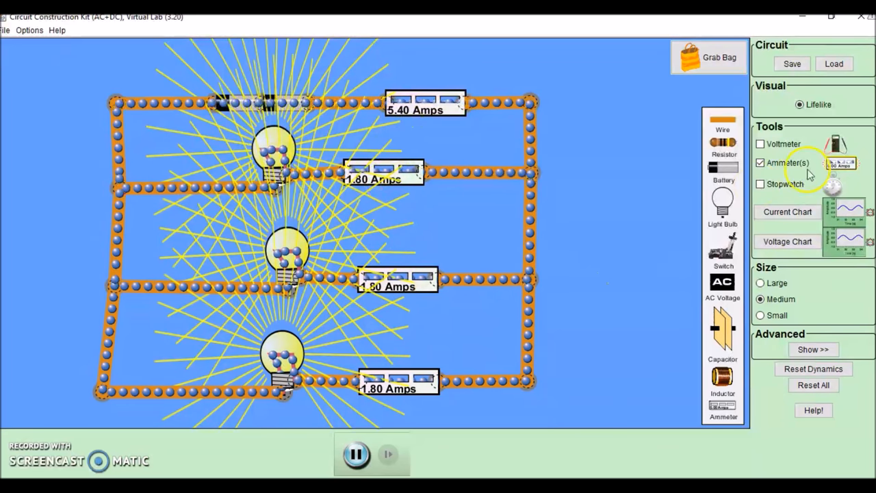
Step: Add a voltmeter with probes on the parallel branches, reading about 18 V, then move toward the bottom bulb
{"action": "left_click", "coordinate": [760, 144]}
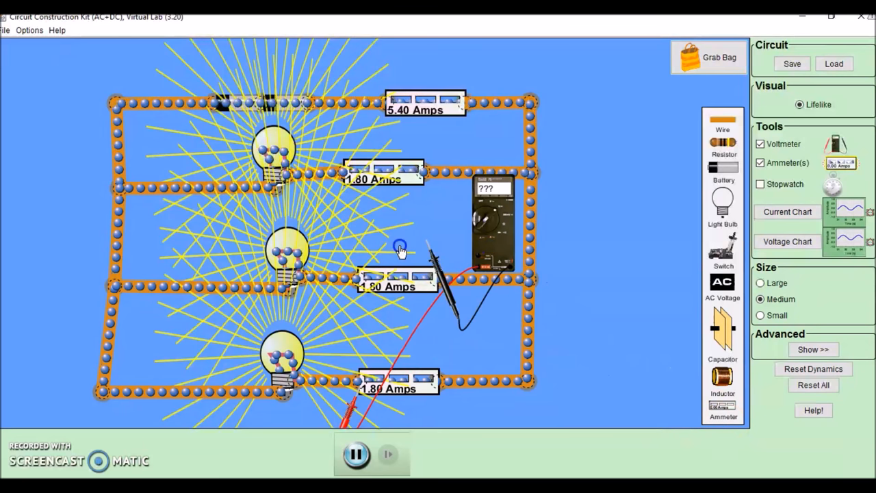
{"action": "left_click_drag", "start_coordinate": [400, 246], "coordinate": [346, 137]}
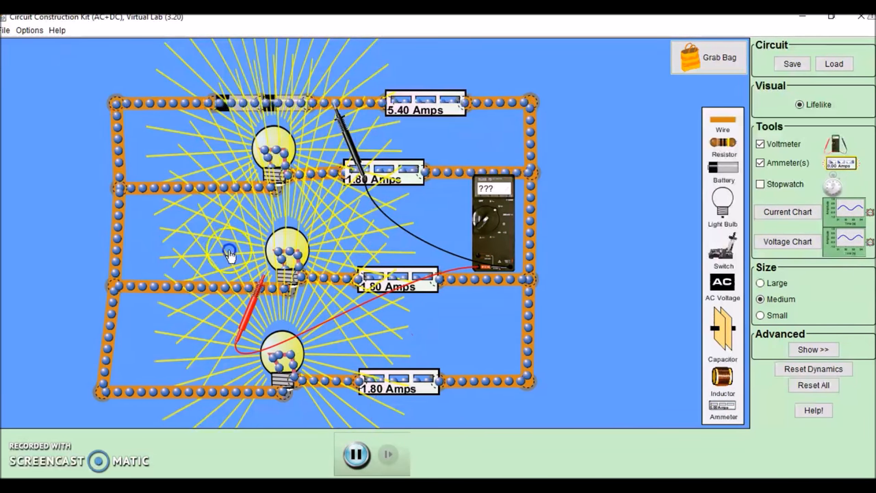
{"action": "left_click_drag", "start_coordinate": [229, 250], "coordinate": [165, 127]}
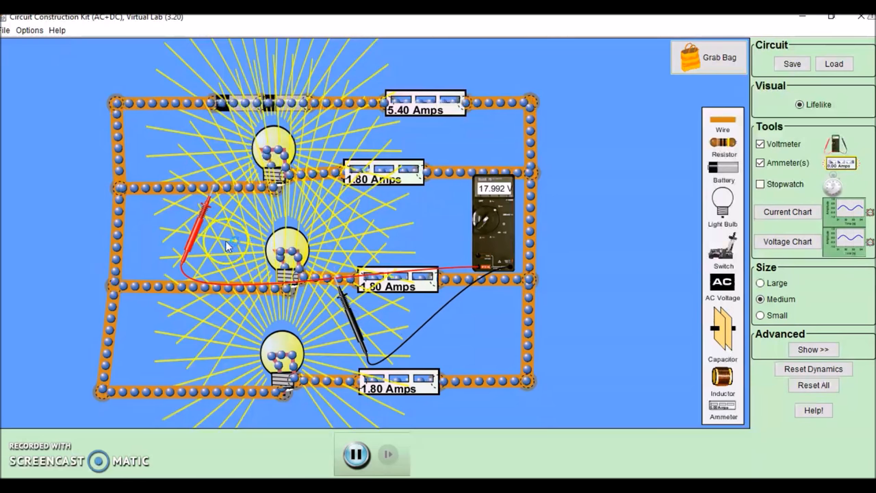
{"action": "left_click_drag", "start_coordinate": [206, 247], "coordinate": [212, 312]}
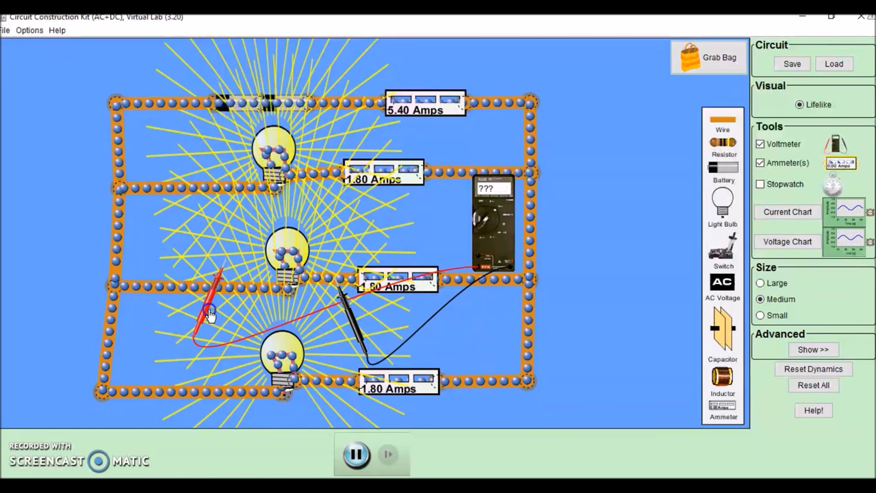